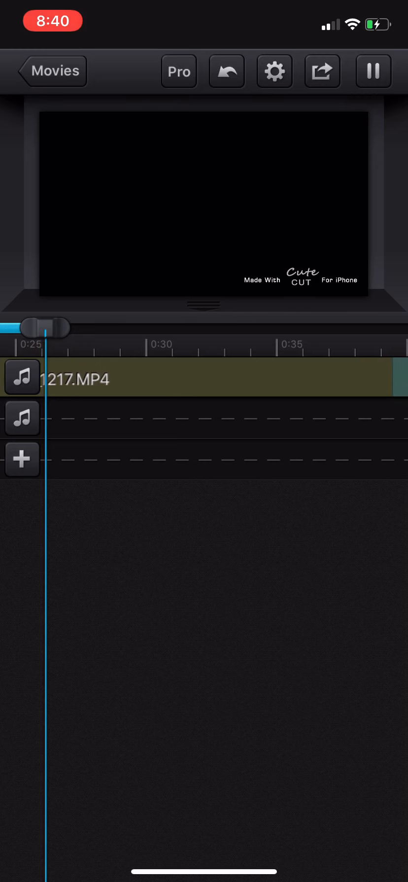
{"action": "scroll", "scroll_direction": "left", "scroll_amount": 3}
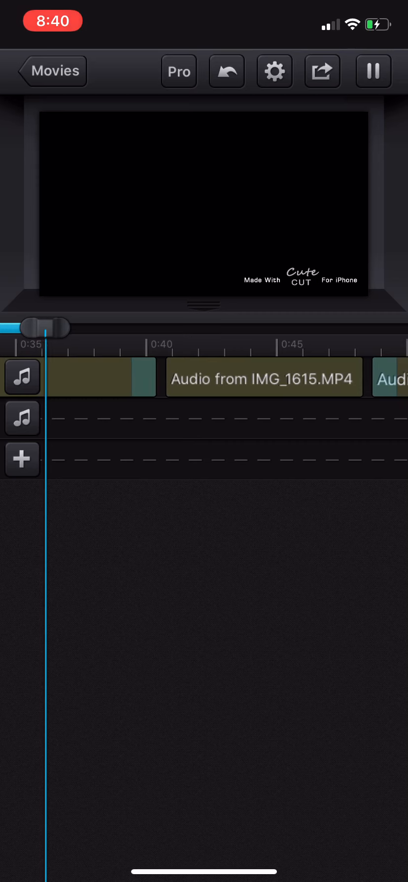
{"action": "scroll", "scroll_direction": "left", "scroll_amount": 3}
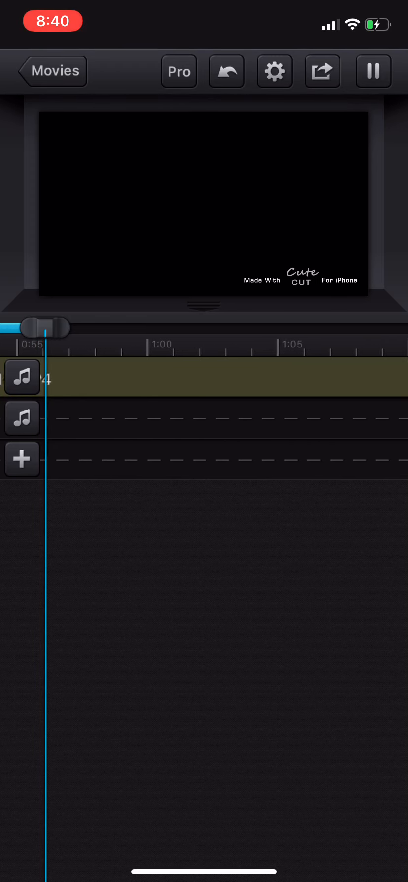
{"action": "scroll", "scroll_direction": "right", "scroll_amount": 3}
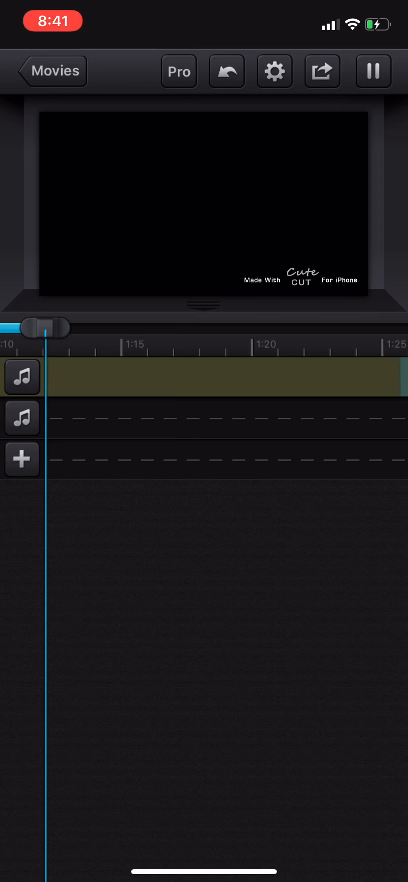
{"action": "scroll", "scroll_direction": "right", "scroll_amount": 3}
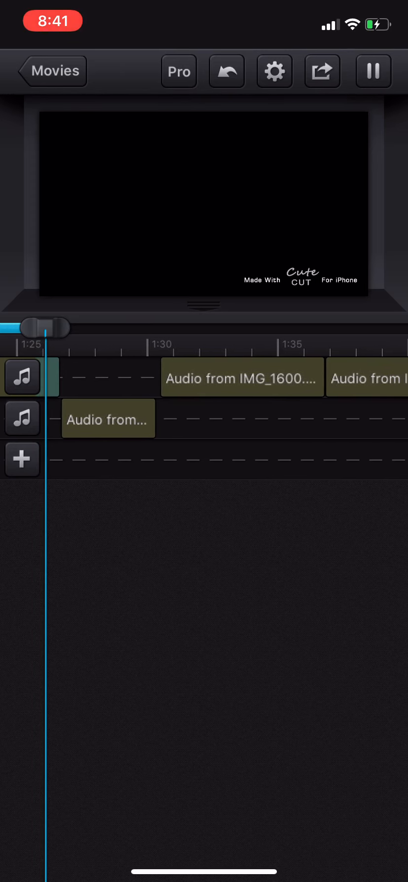
{"action": "scroll", "scroll_direction": "left", "scroll_amount": 3}
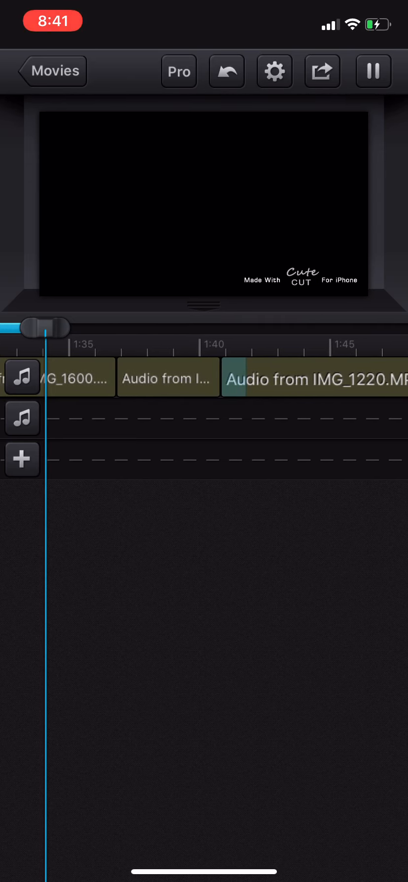
{"action": "scroll", "scroll_direction": "right", "scroll_amount": 3}
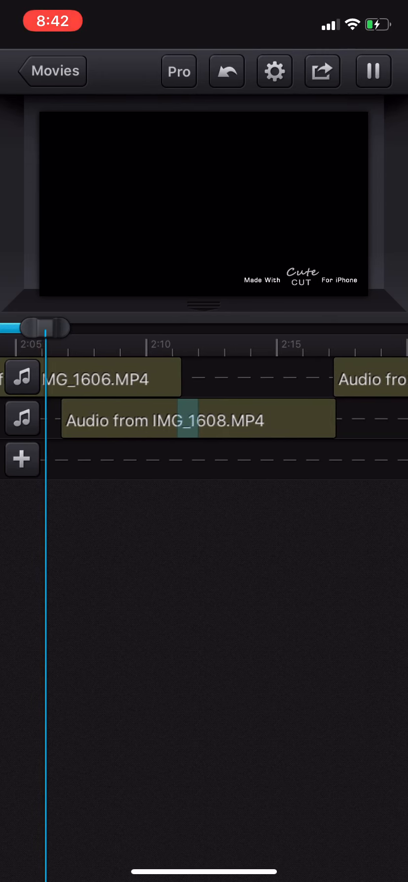
{"action": "scroll", "scroll_direction": "left", "scroll_amount": 3}
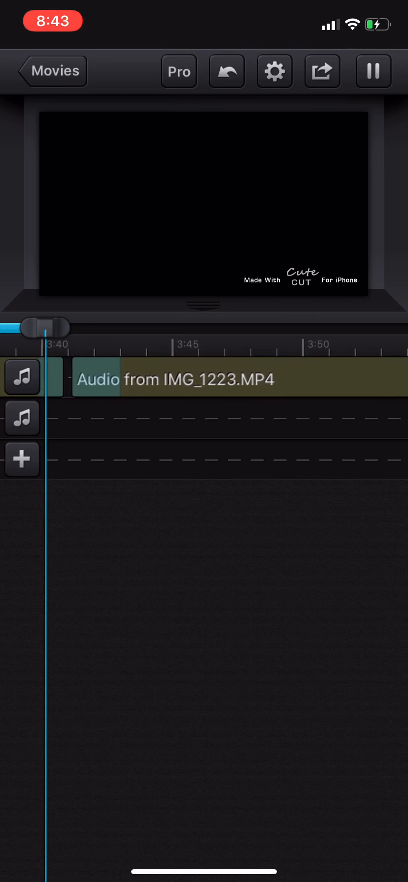
{"action": "scroll", "scroll_direction": "right", "scroll_amount": 3}
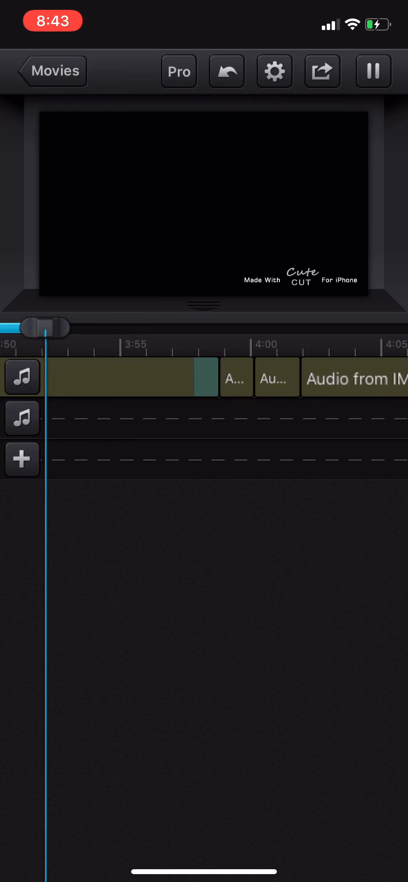
{"action": "scroll", "scroll_direction": "left", "scroll_amount": 3}
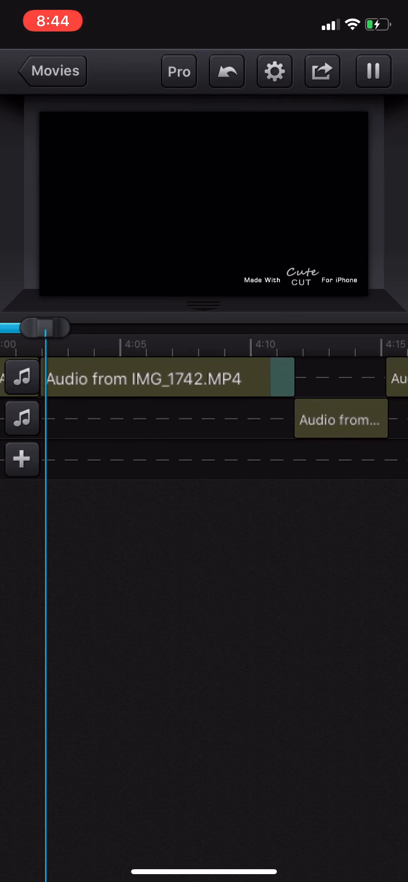
{"action": "scroll", "scroll_direction": "right", "scroll_amount": 3}
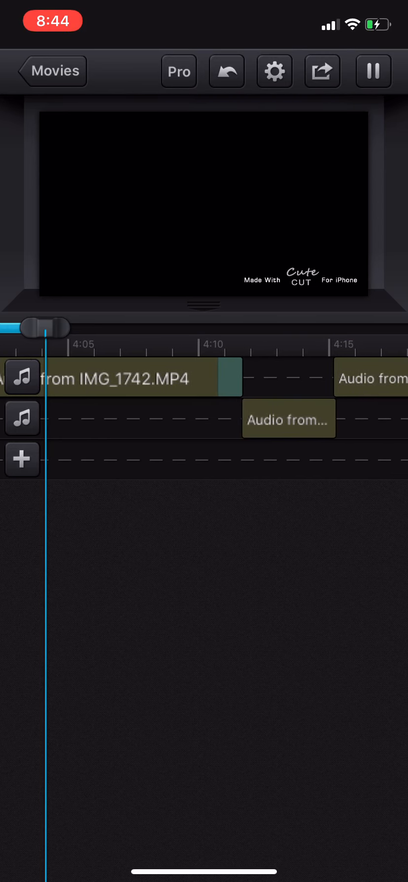